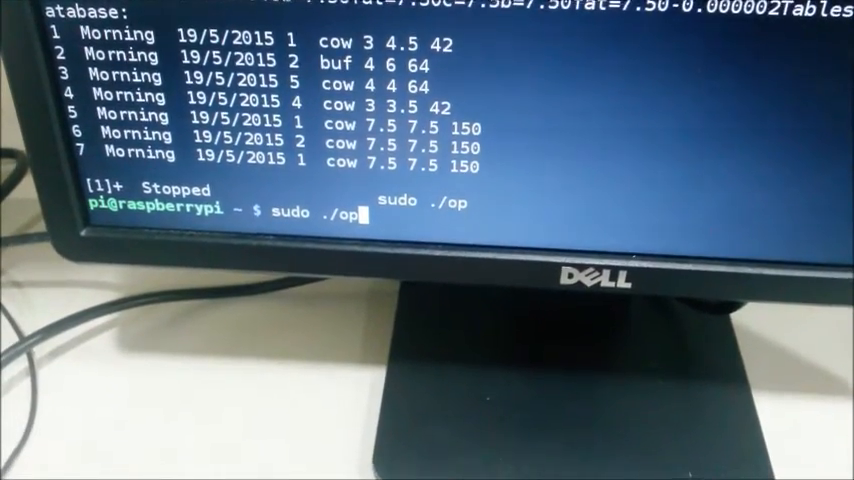
# - Launch the dairy collection program with sudo
pyautogui.press('Return')
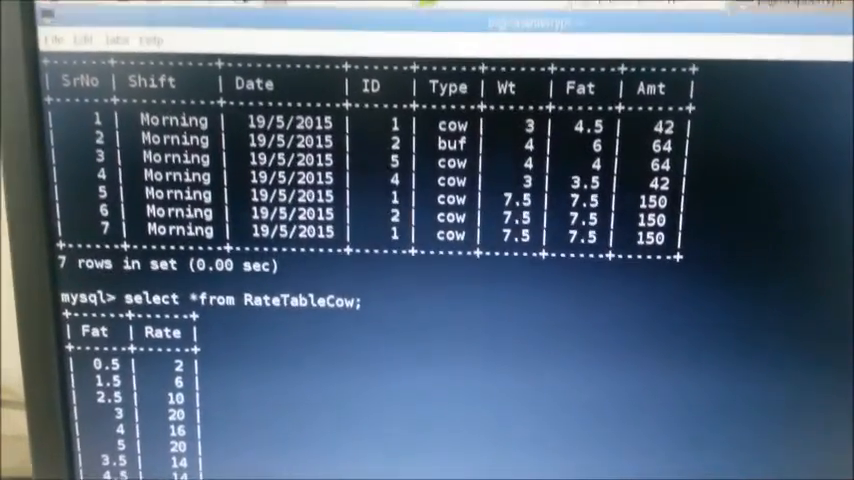
# - Scroll past the 20-row RateTableCow output to list RateTableBuf
pyautogui.scroll(-3)
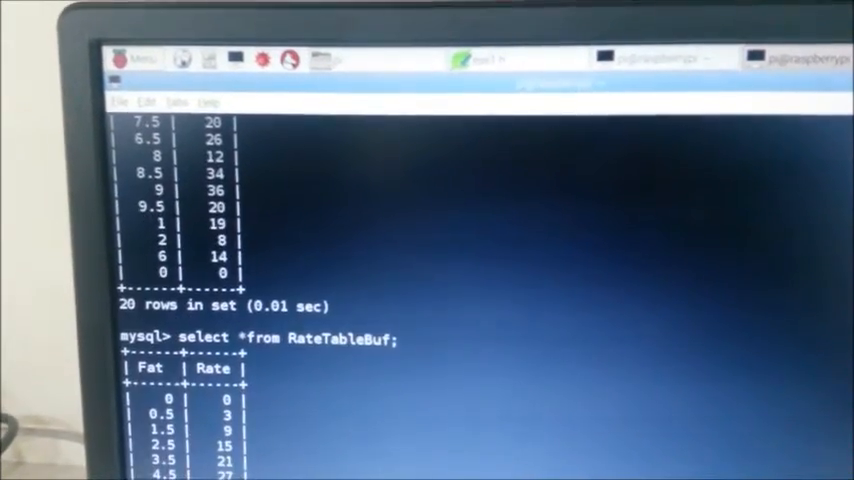
pyautogui.scroll(-3)
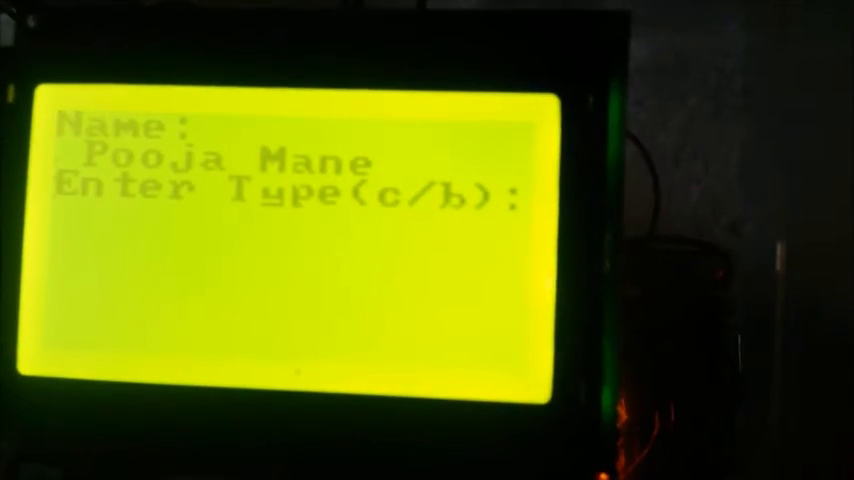
# - Enter milk type 'c' and weight 9 on the keypad
pyautogui.write('c')
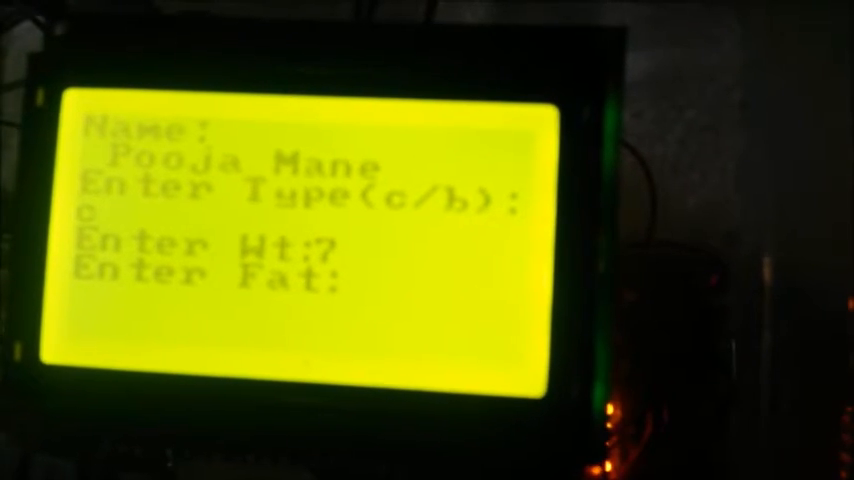
pyautogui.write('9')
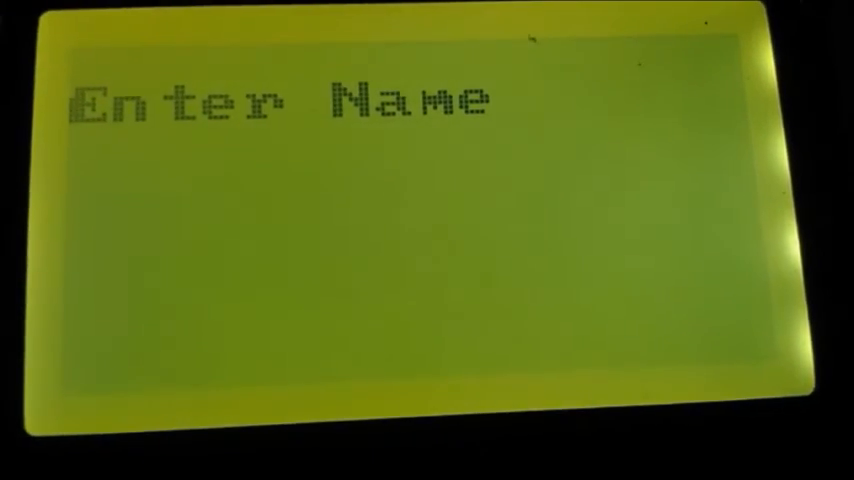
# - Type the member name 'AsMa' at the Enter Name prompt
pyautogui.write('A')
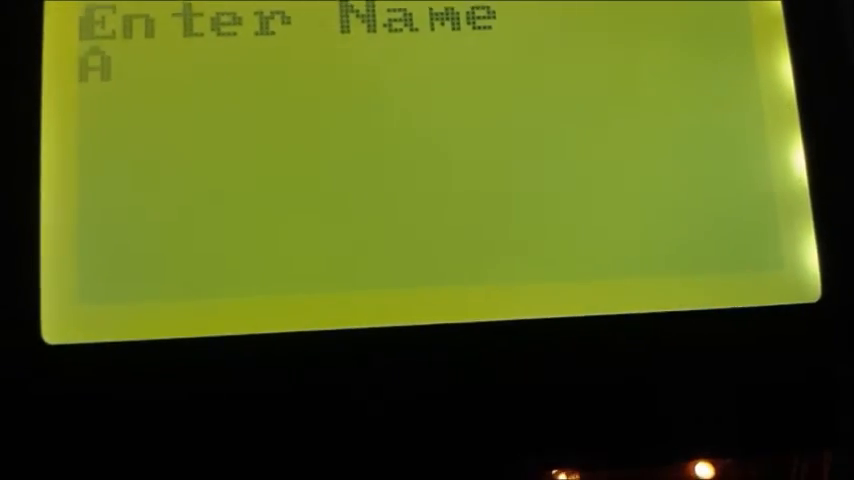
pyautogui.write('shwini')
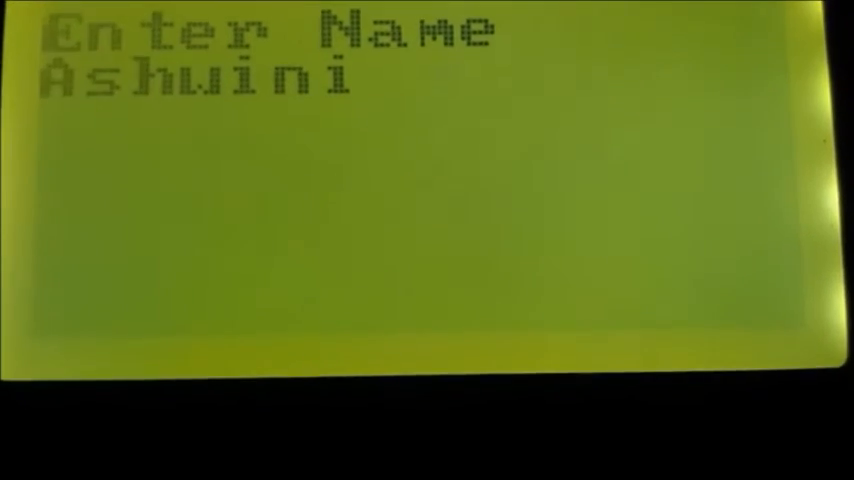
pyautogui.write('Ma')
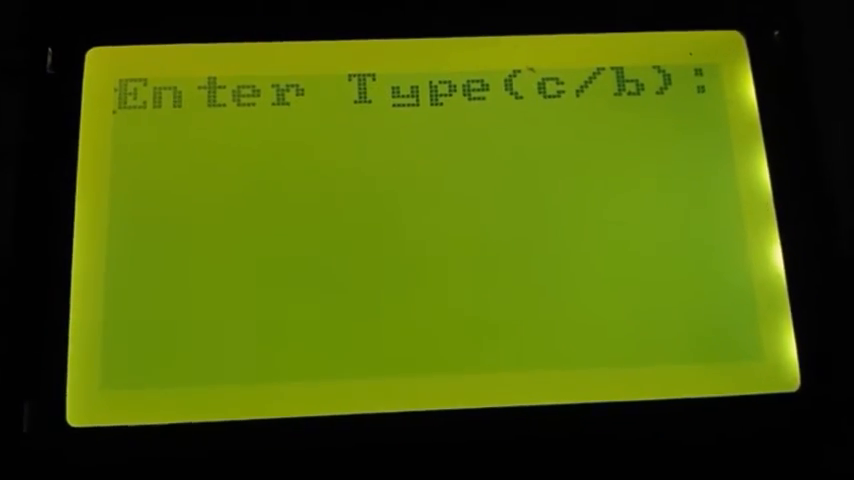
# - Key in the milk type and a fat value of 7.5
pyautogui.write('c')
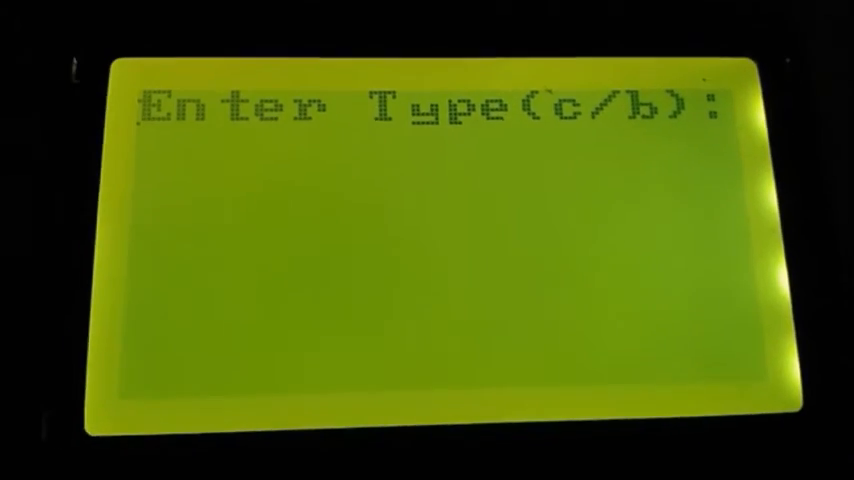
pyautogui.write('c')
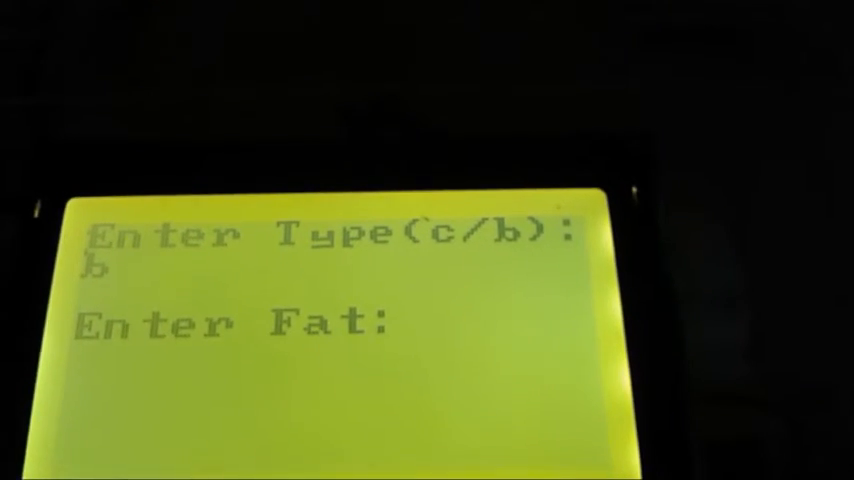
pyautogui.write('7.5')
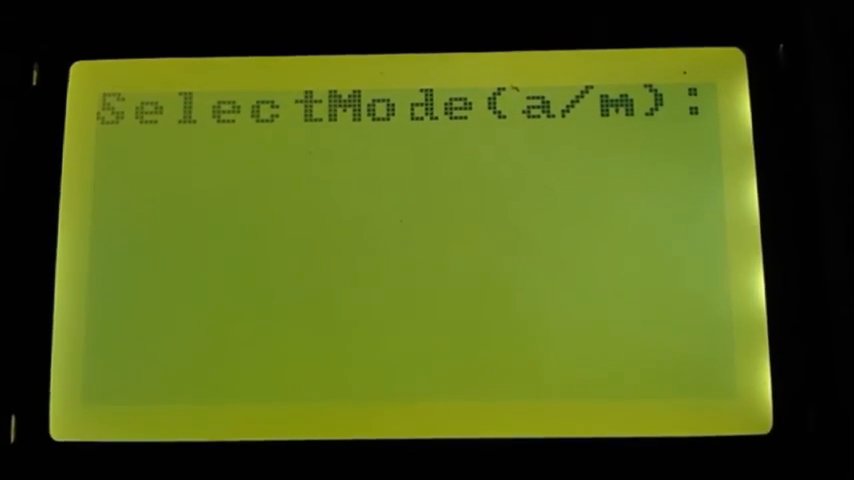
# - Choose auto mode 'a' at the SelectMode prompt
pyautogui.write('a')
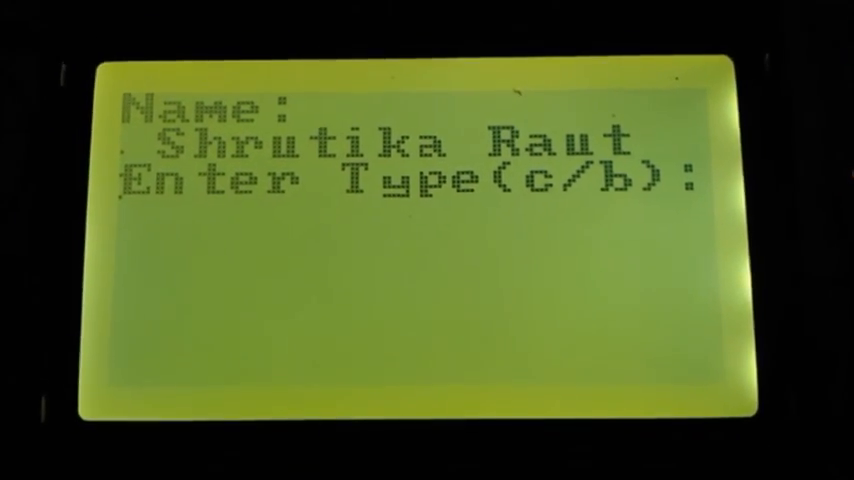
# - Enter 'c' for cow milk under the looked-up member's name
pyautogui.write('c')
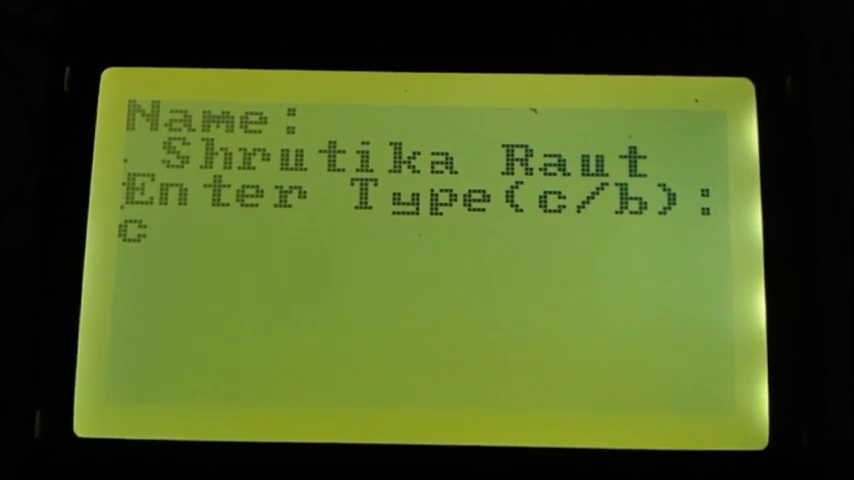